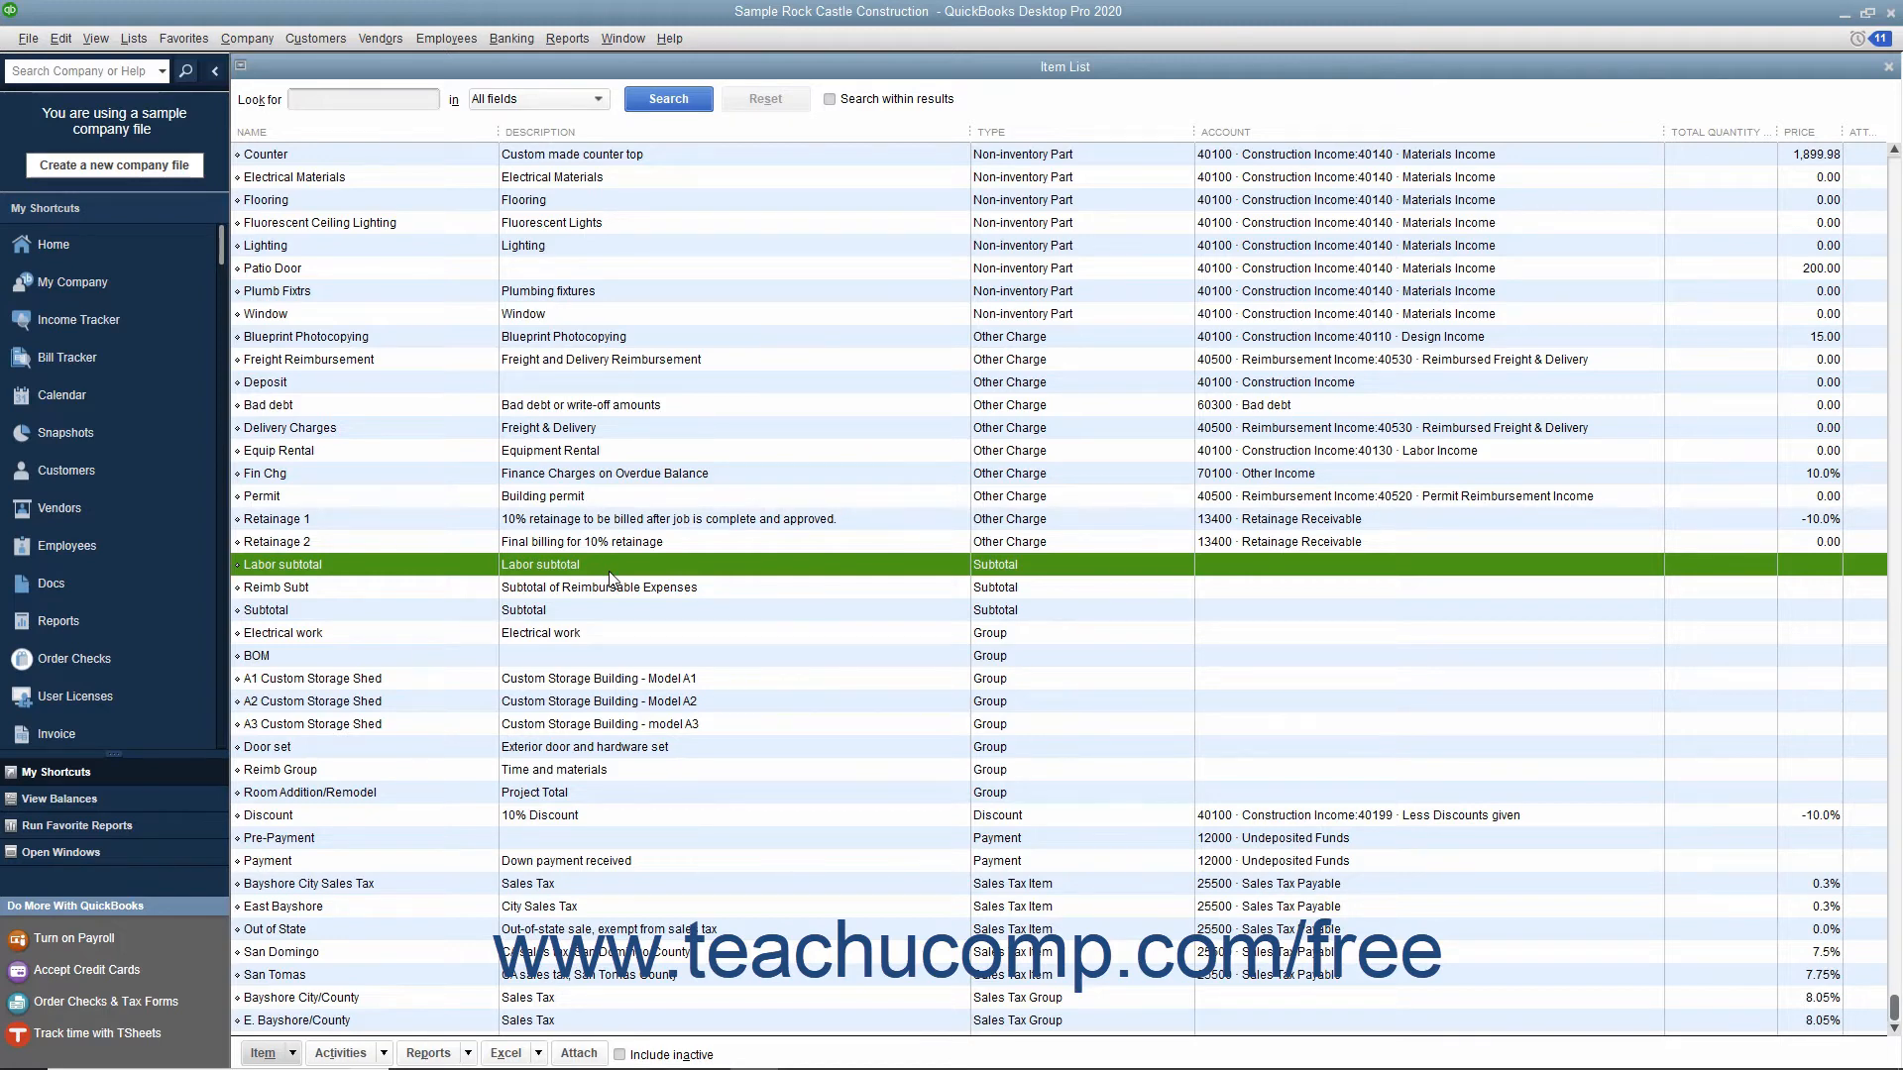
mouse_move(605, 746)
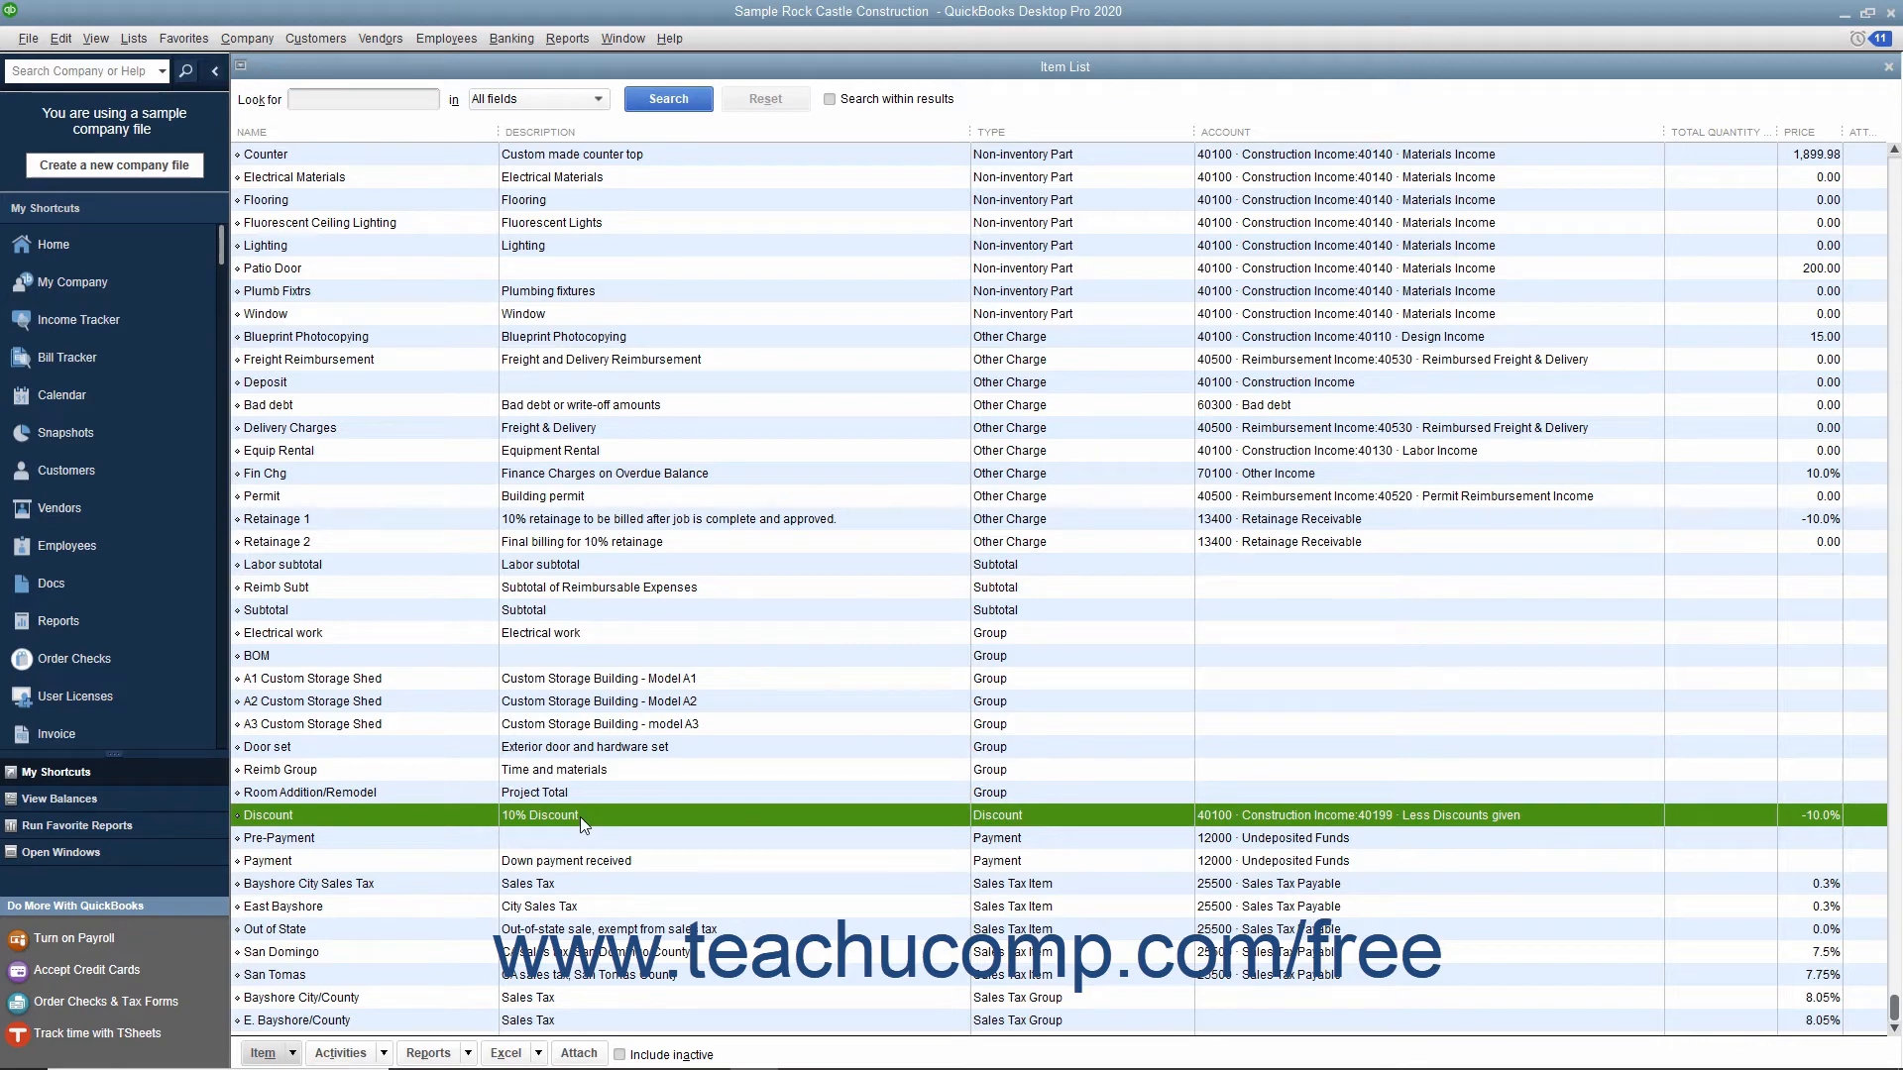
Open the Item menu at the bottom of the Item List.
left_click(264, 1052)
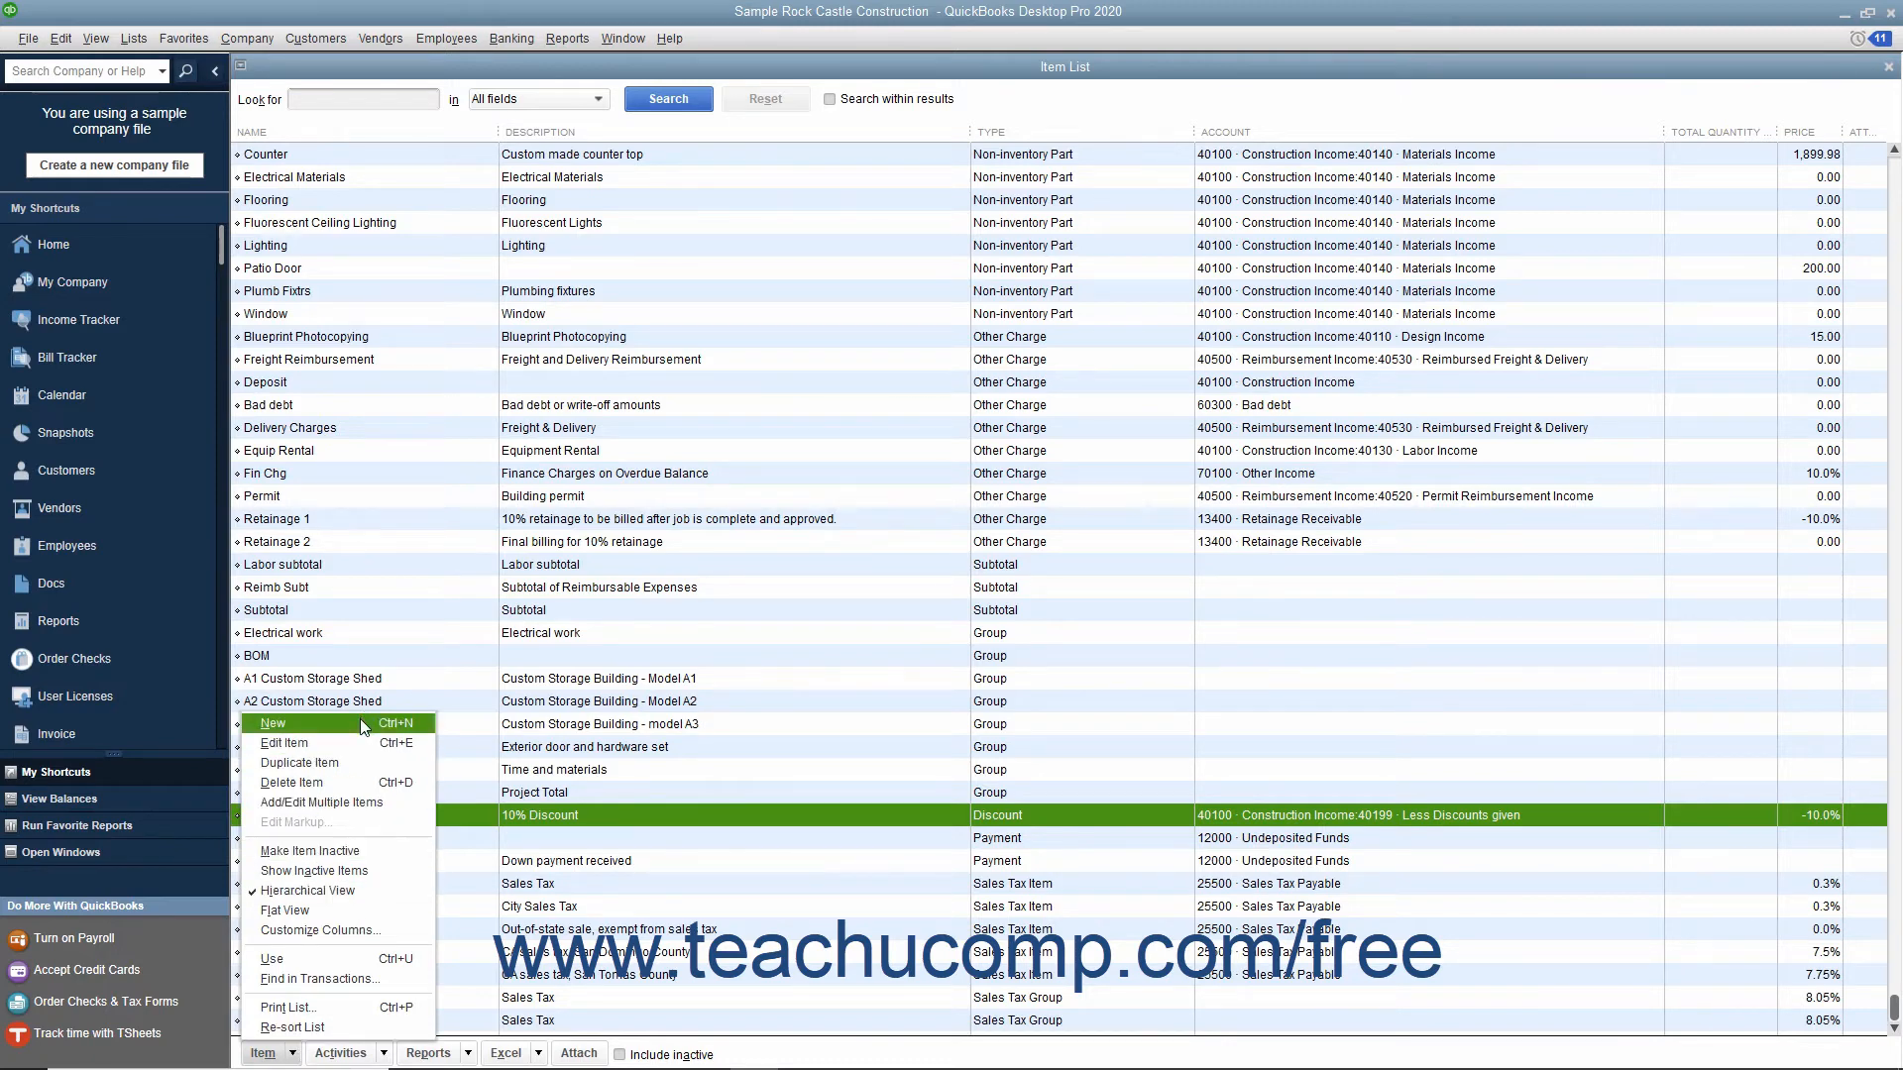
Start a new item and set its type to Discount.
left_click(272, 724)
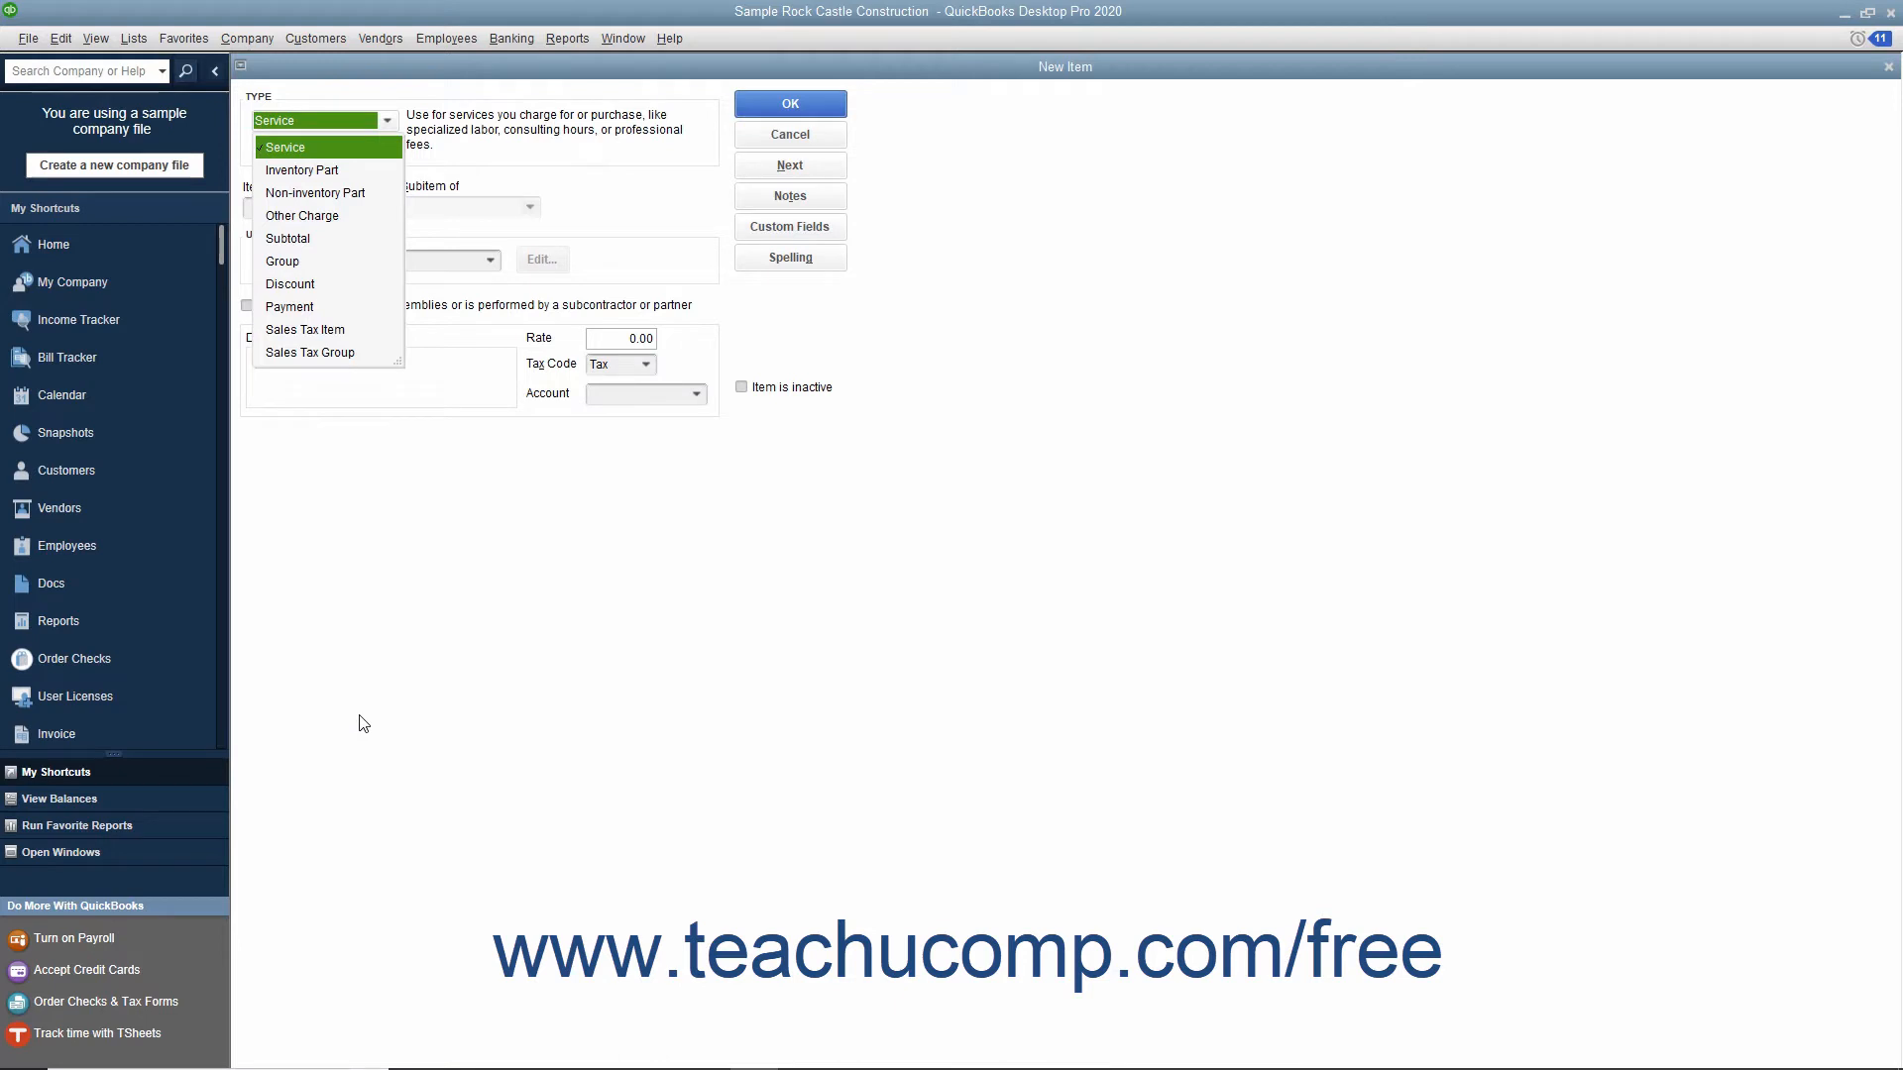
left_click(288, 284)
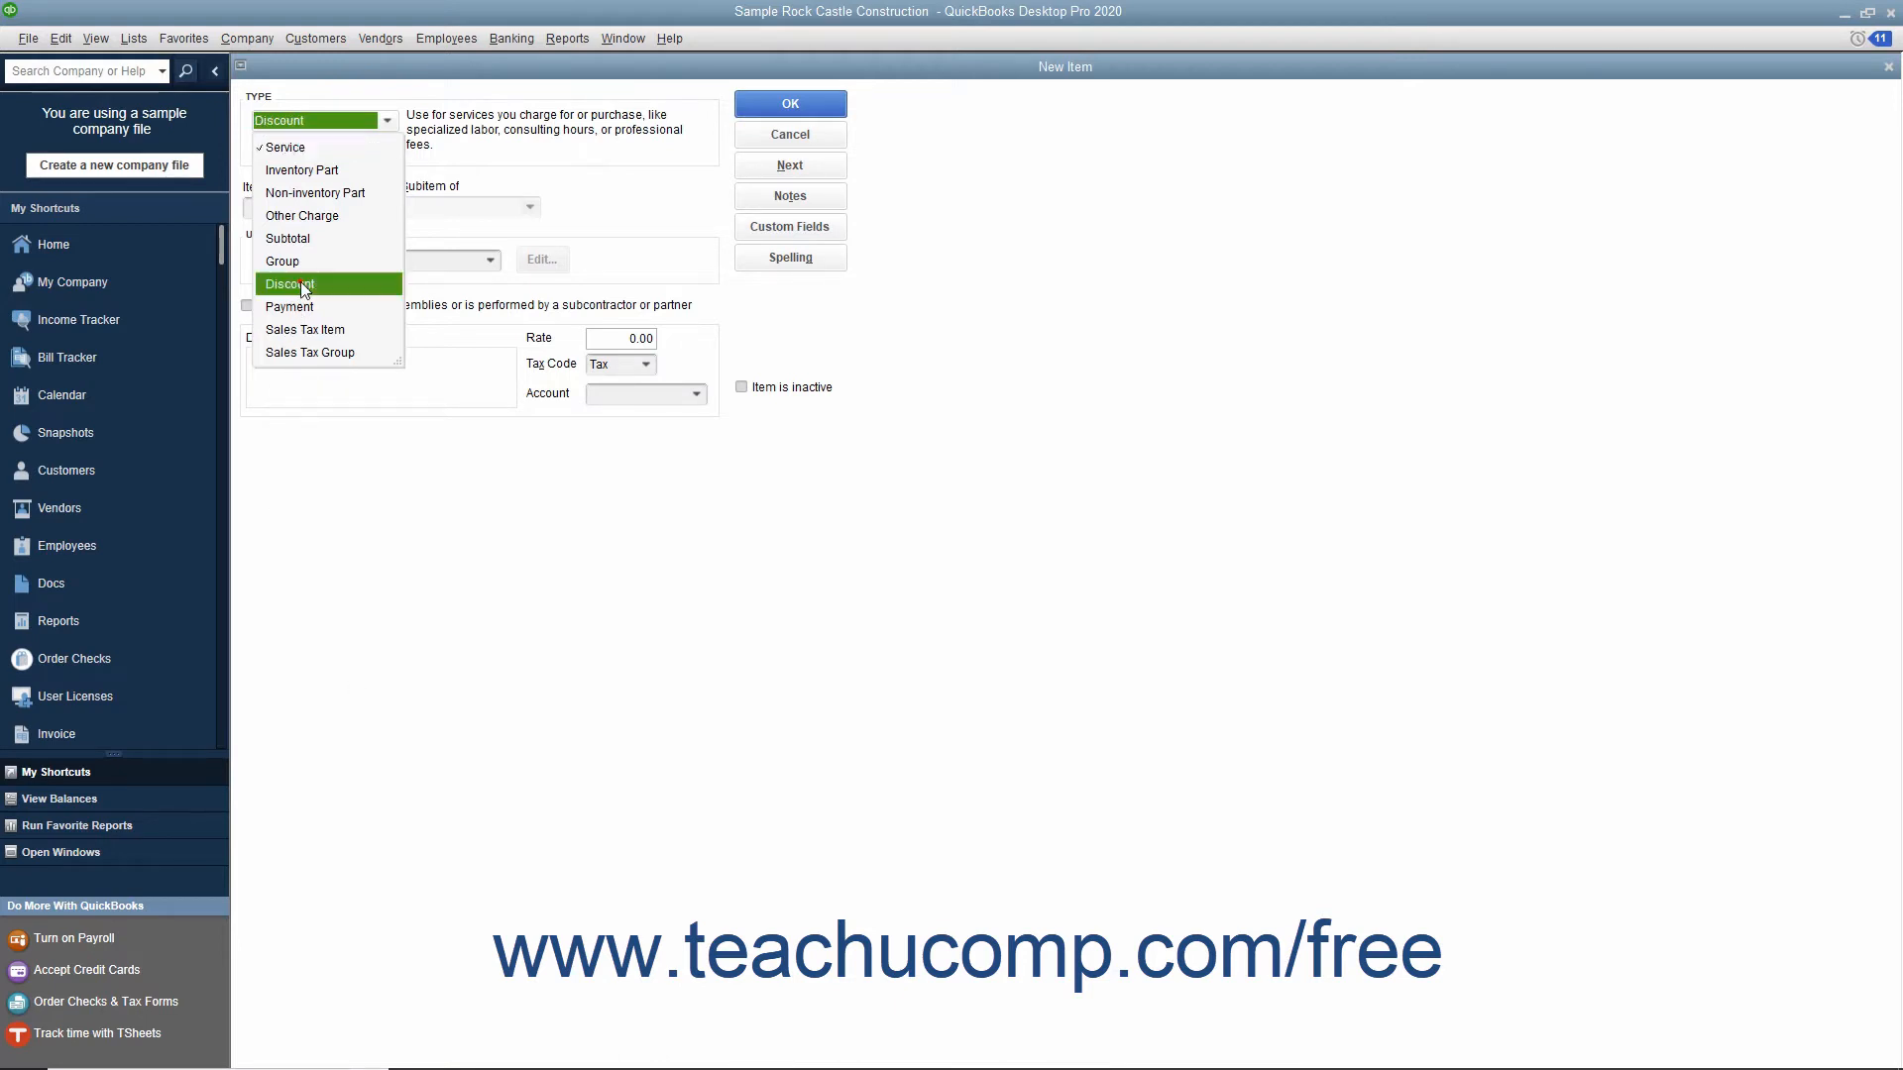
left_click(288, 285)
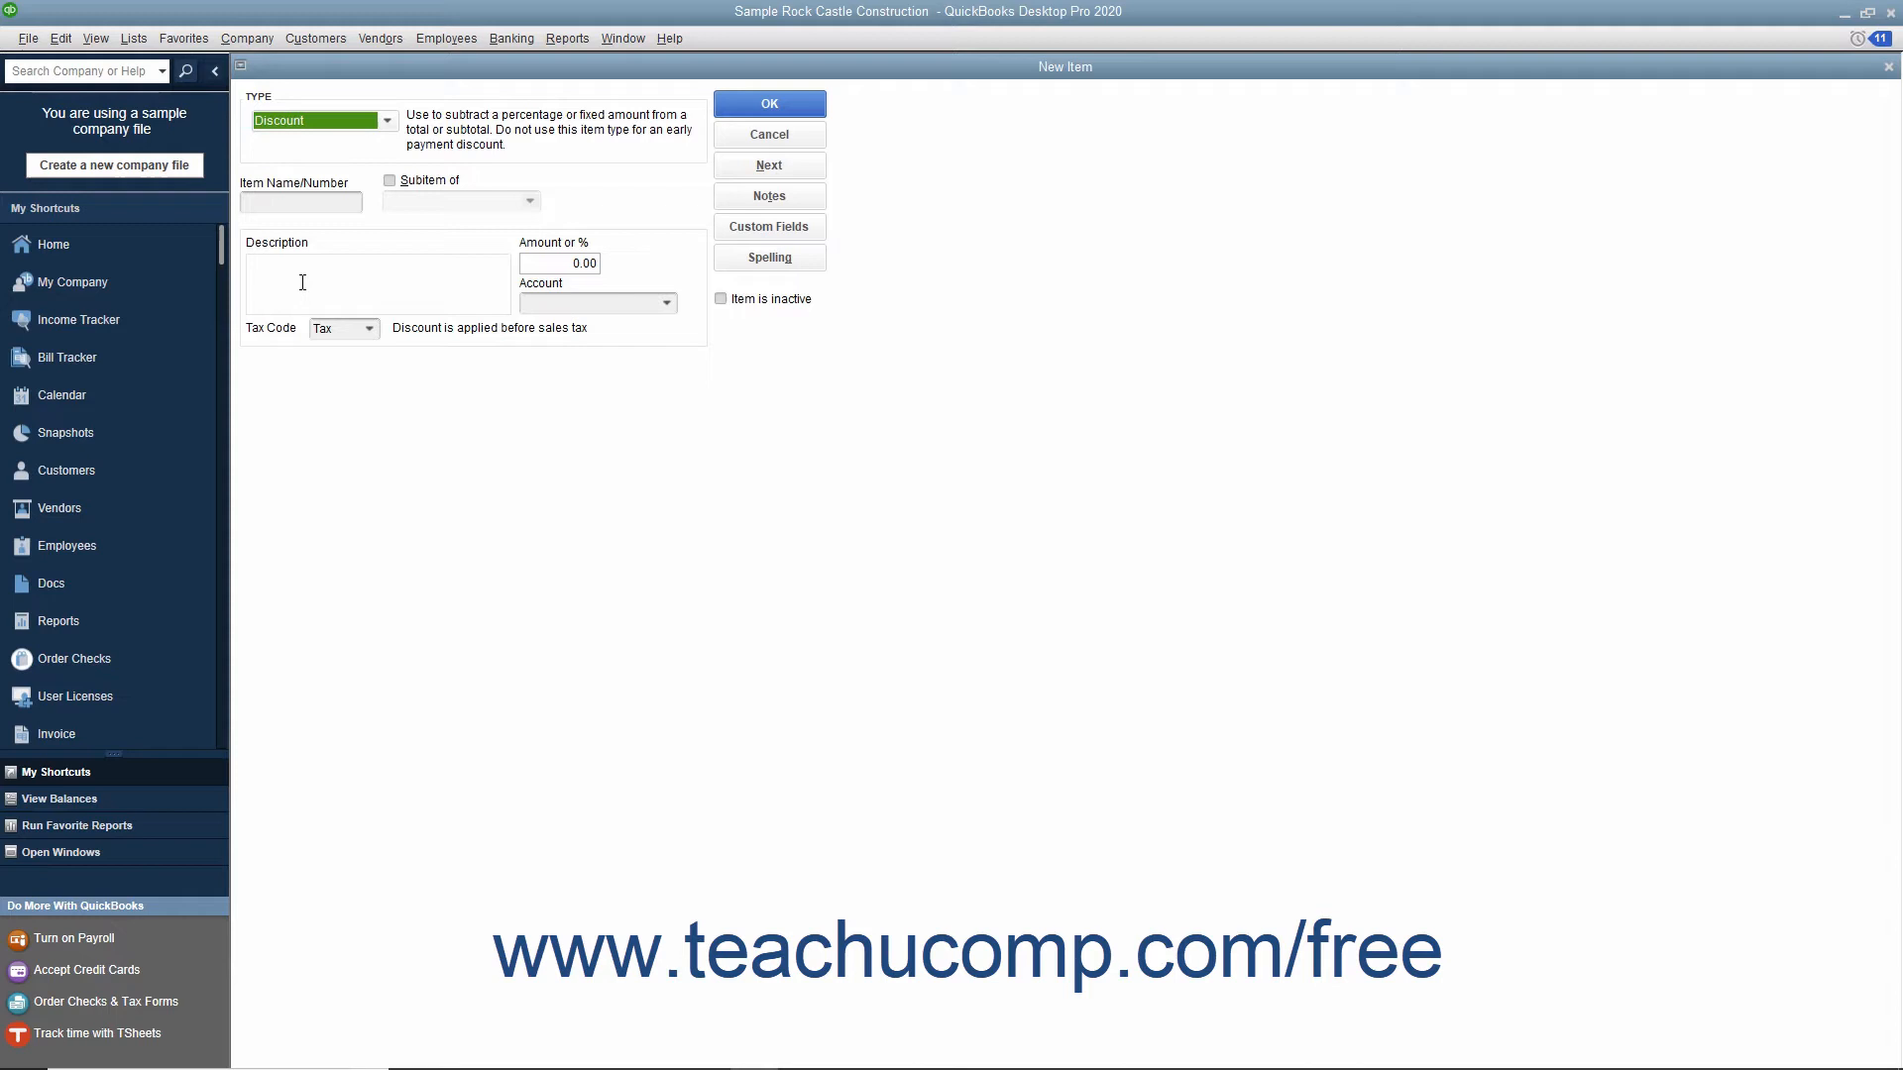
mouse_move(301, 202)
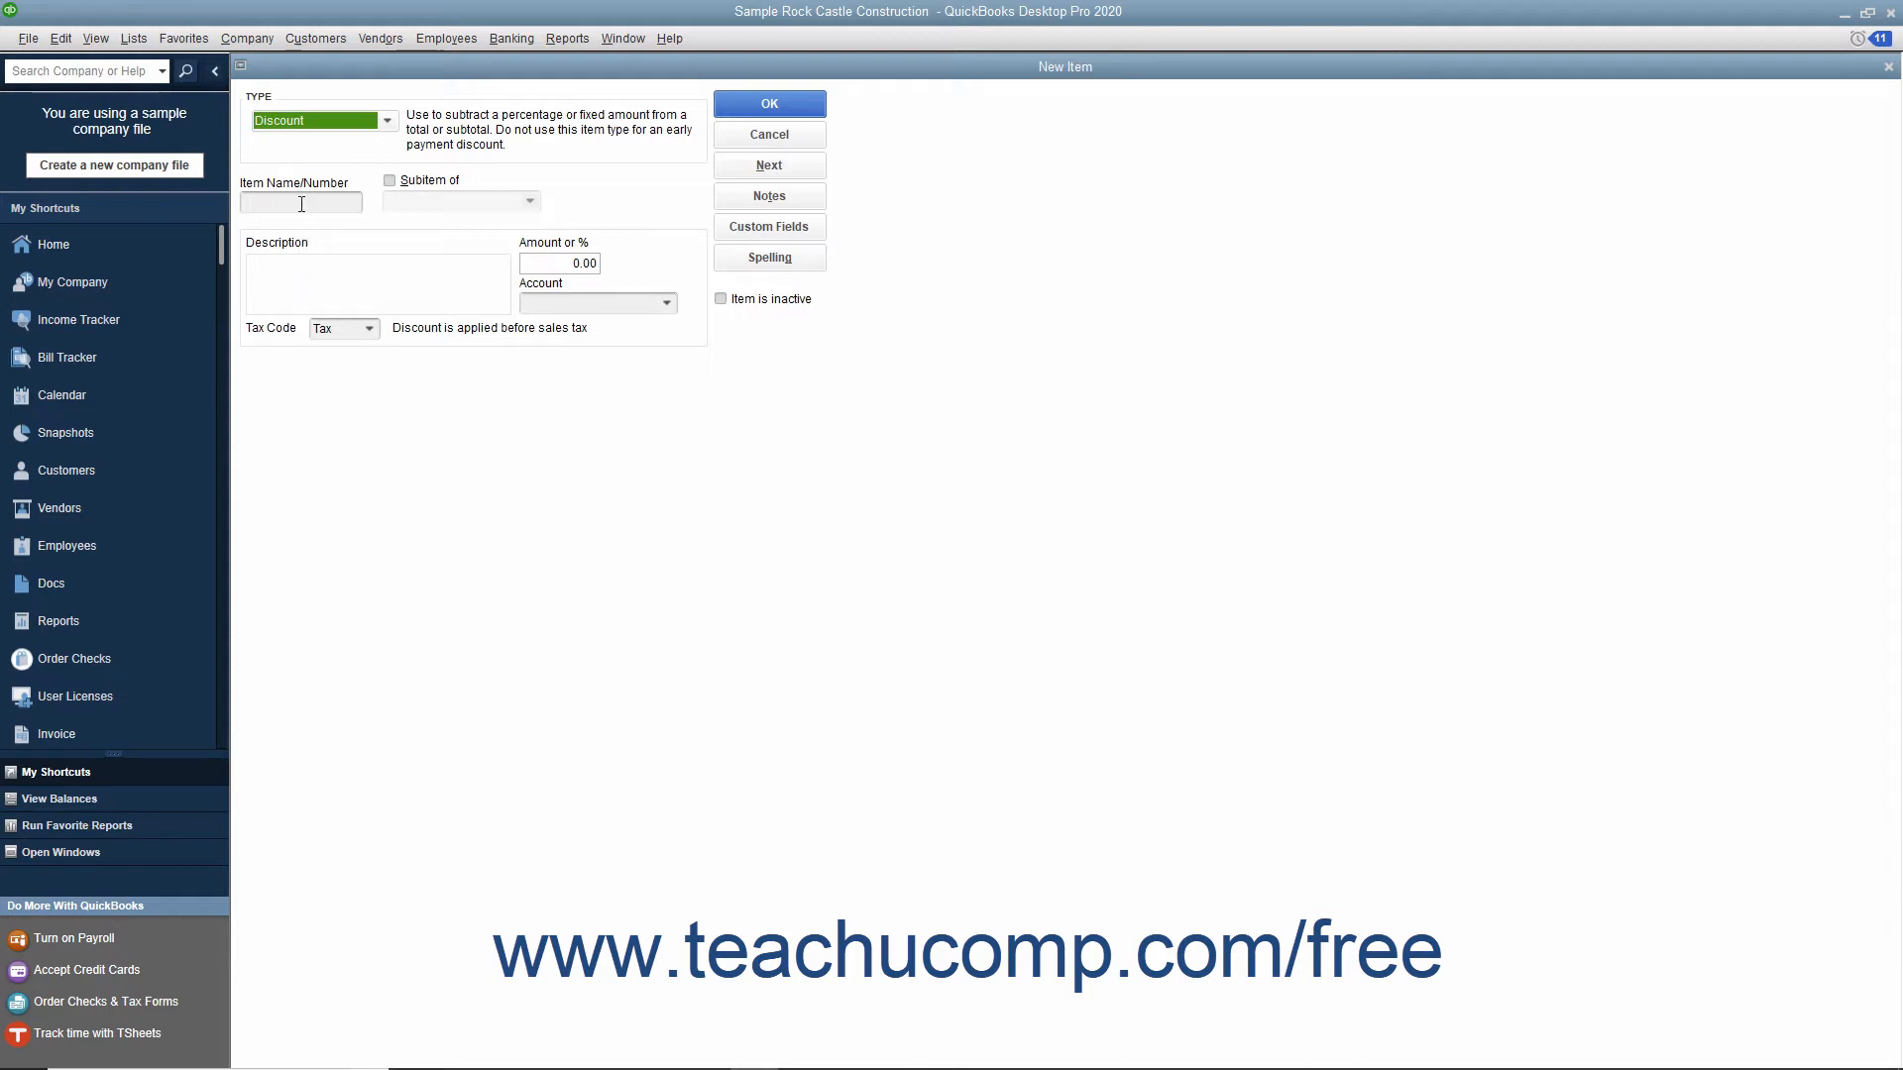
Name the item 'Labor-Only Discount', describe it as '15% Labor-Only Discount', with amount 15%.
type("Labor-Only Discount")
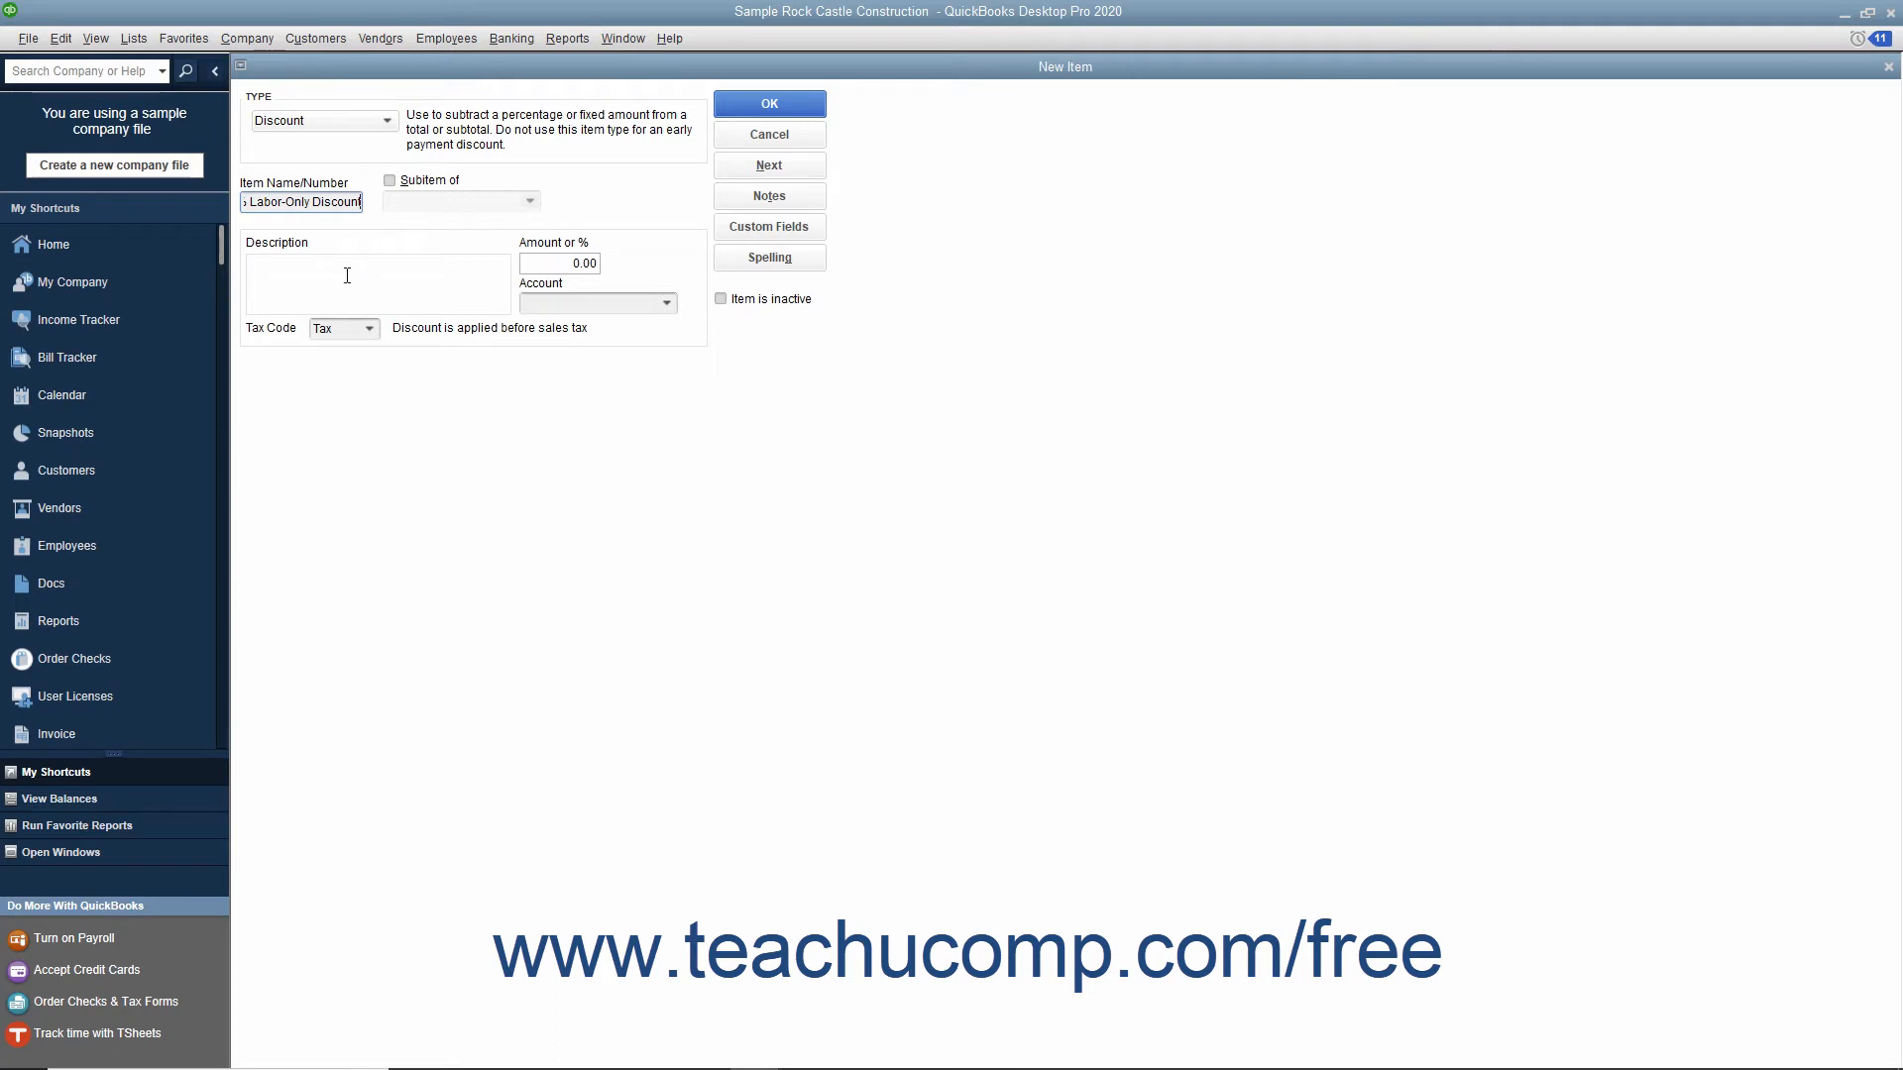
type("15% Labor-Only Discount")
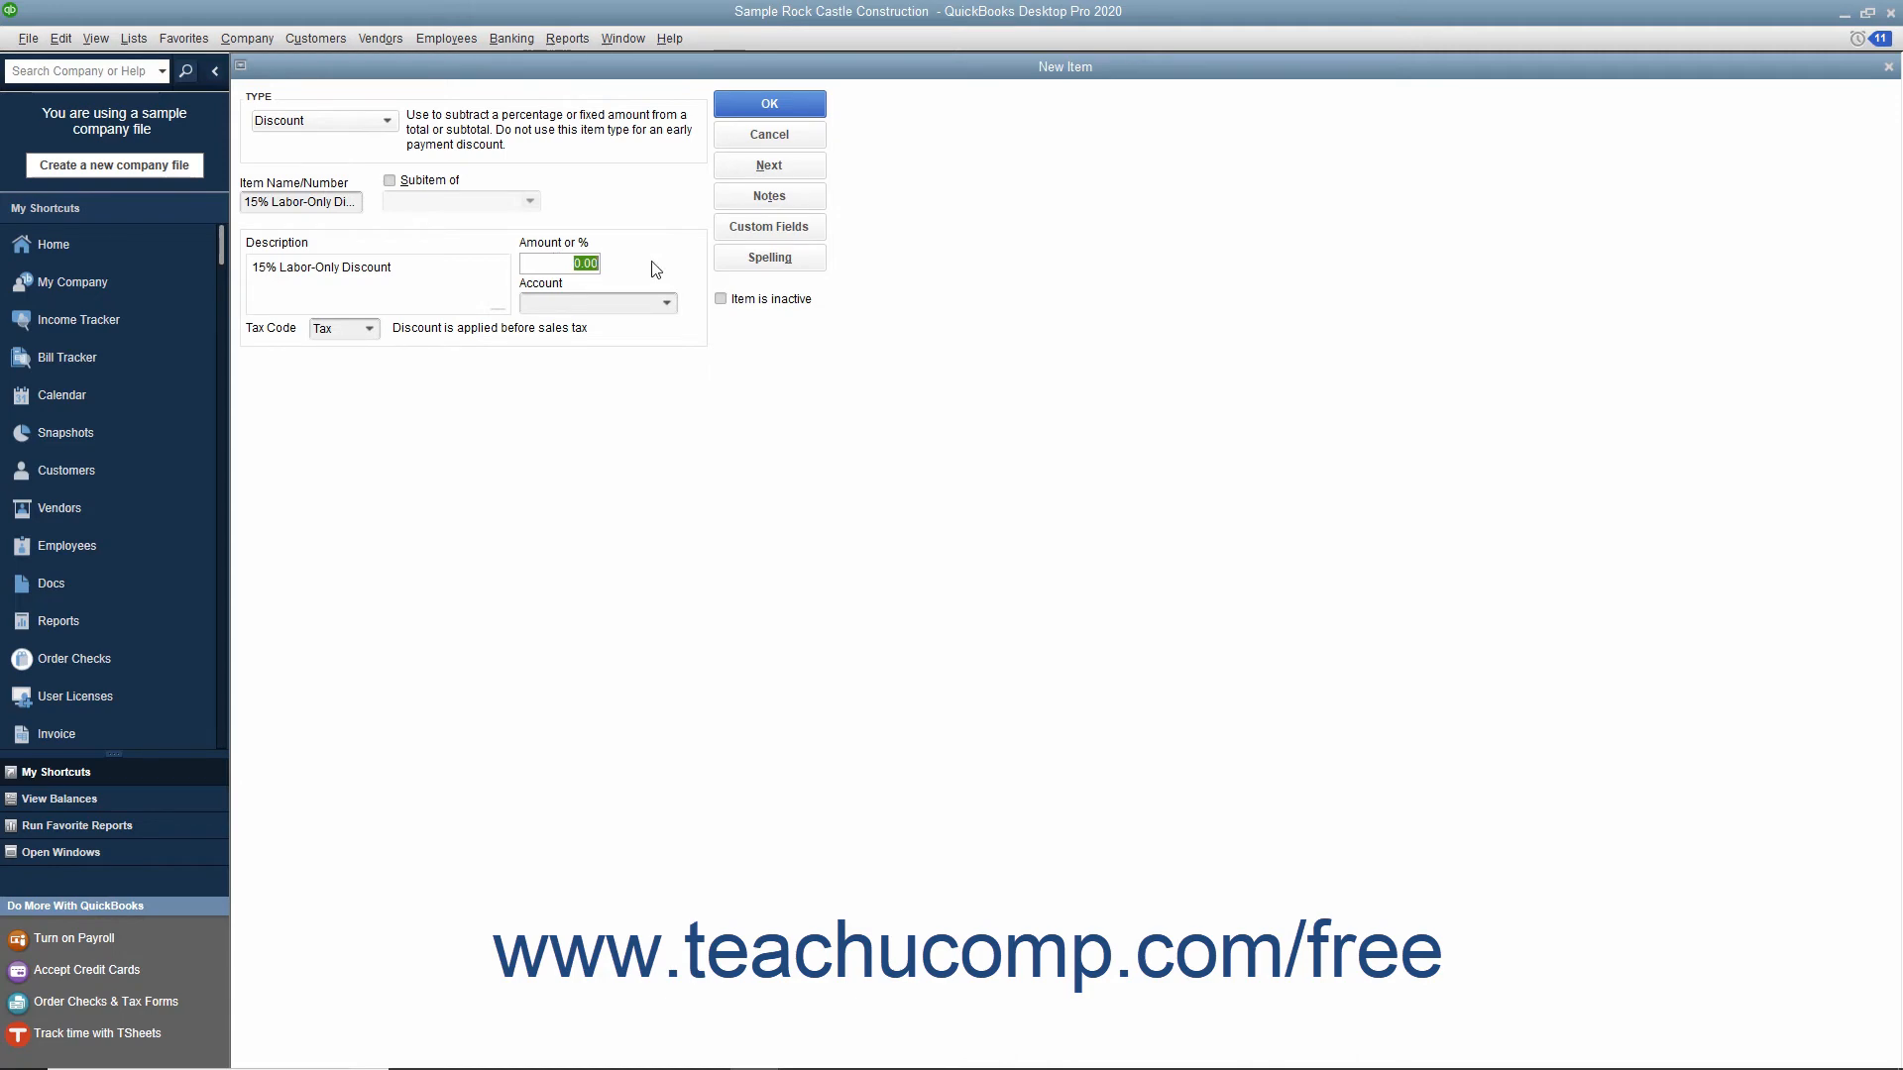
type("15")
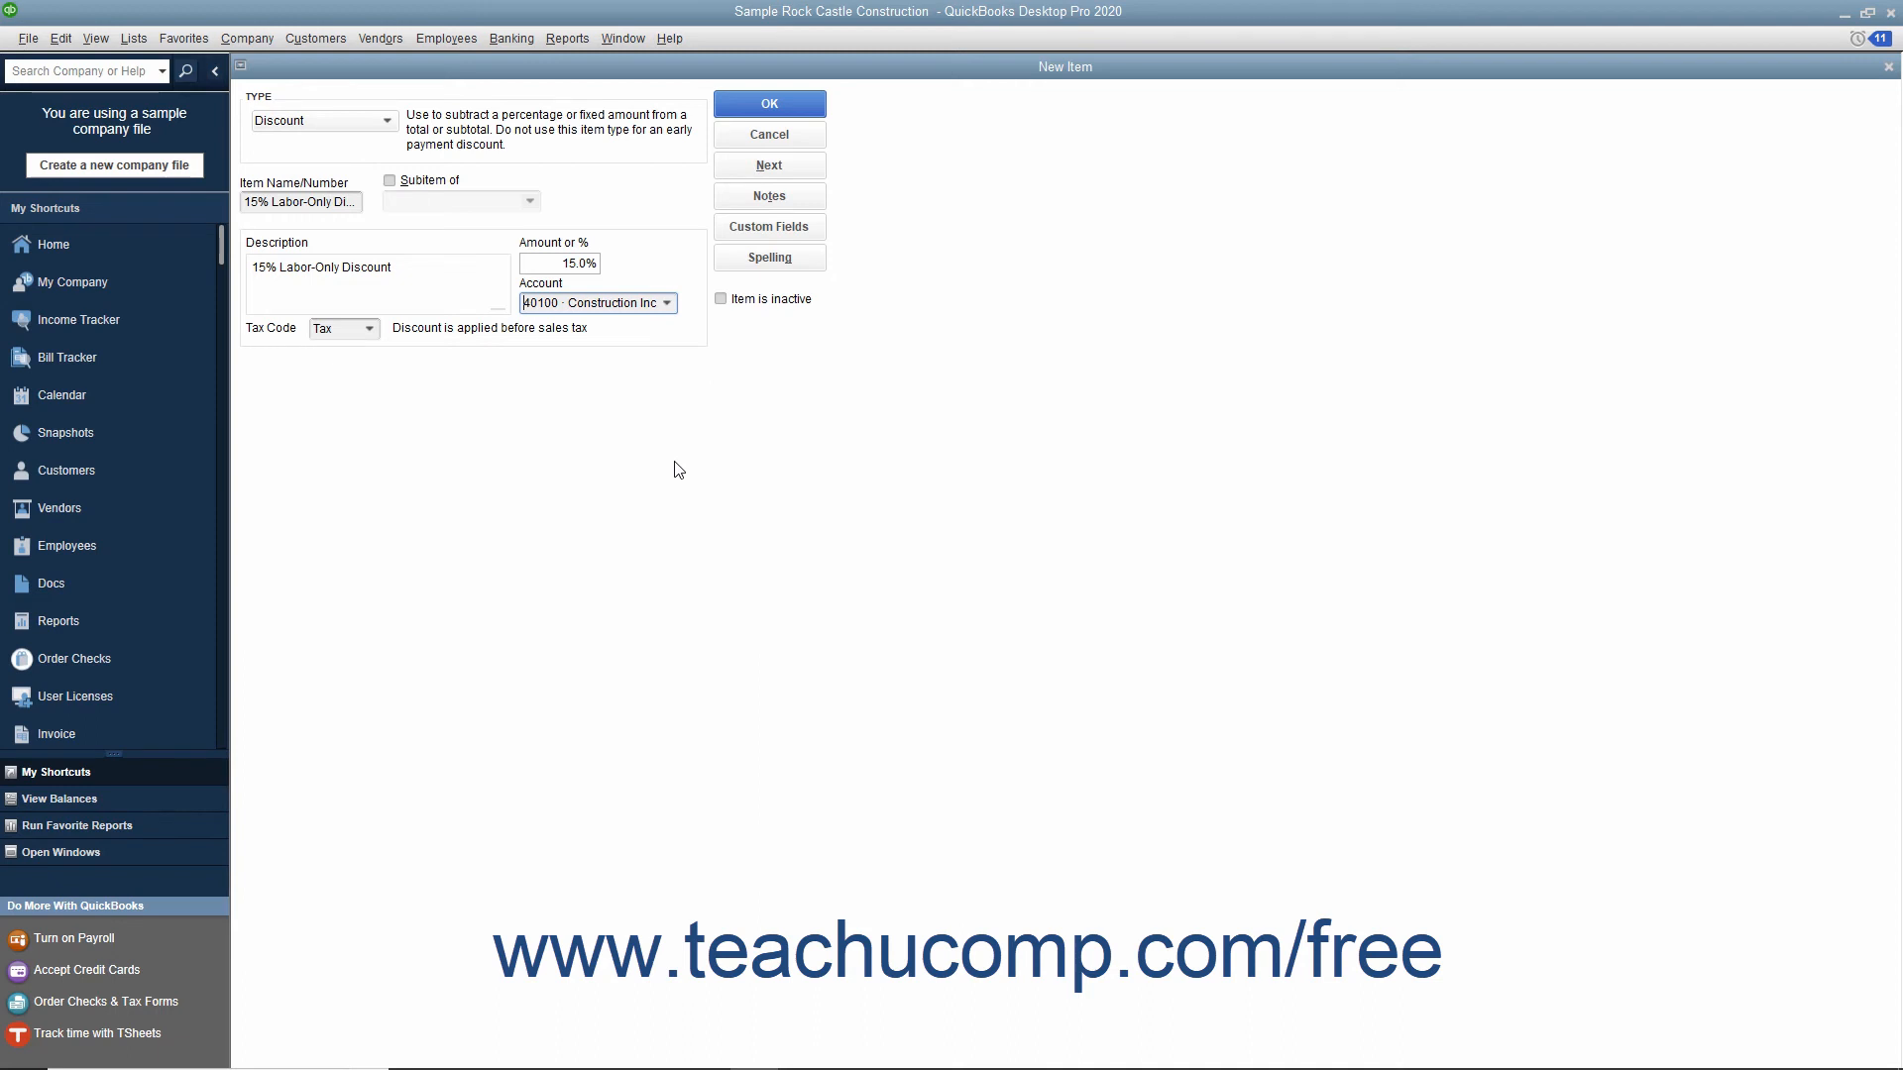
Review the tax code choices and save the 15% Labor-Only Discount item.
left_click(369, 328)
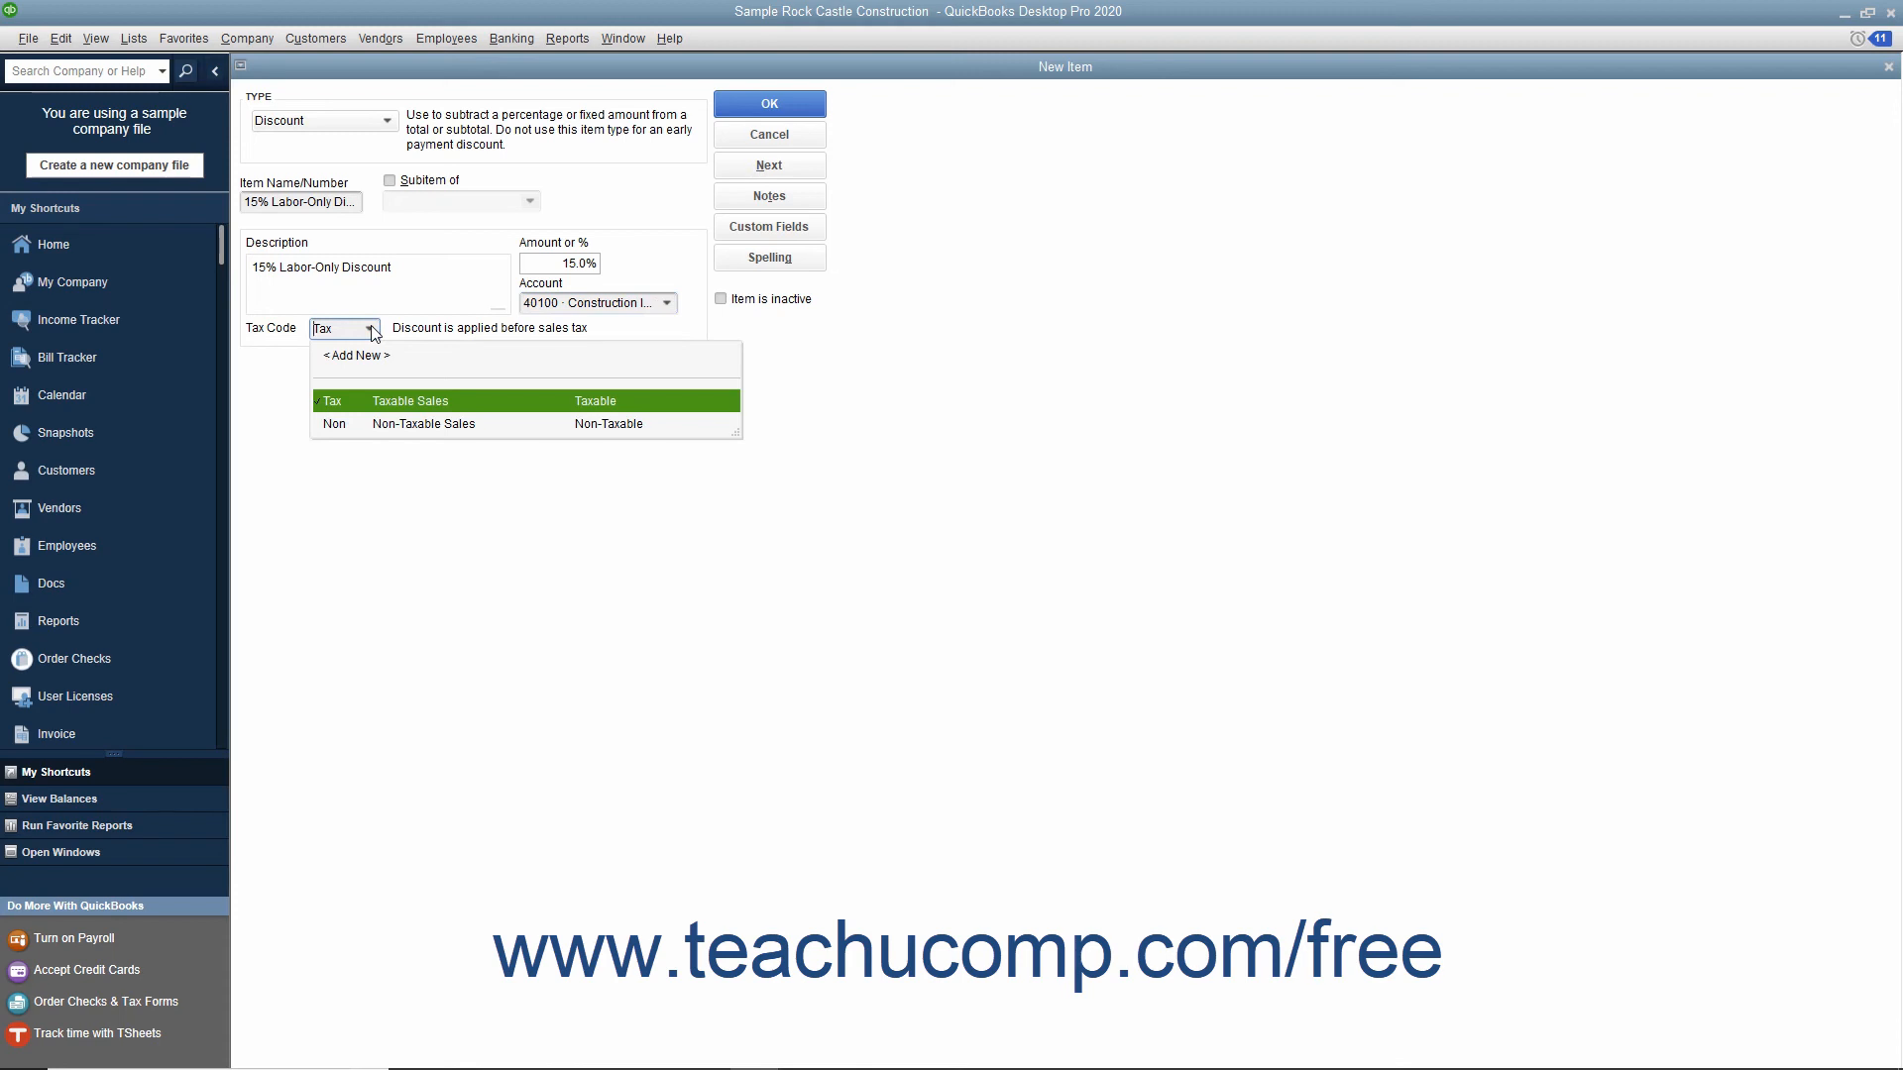
mouse_move(377, 352)
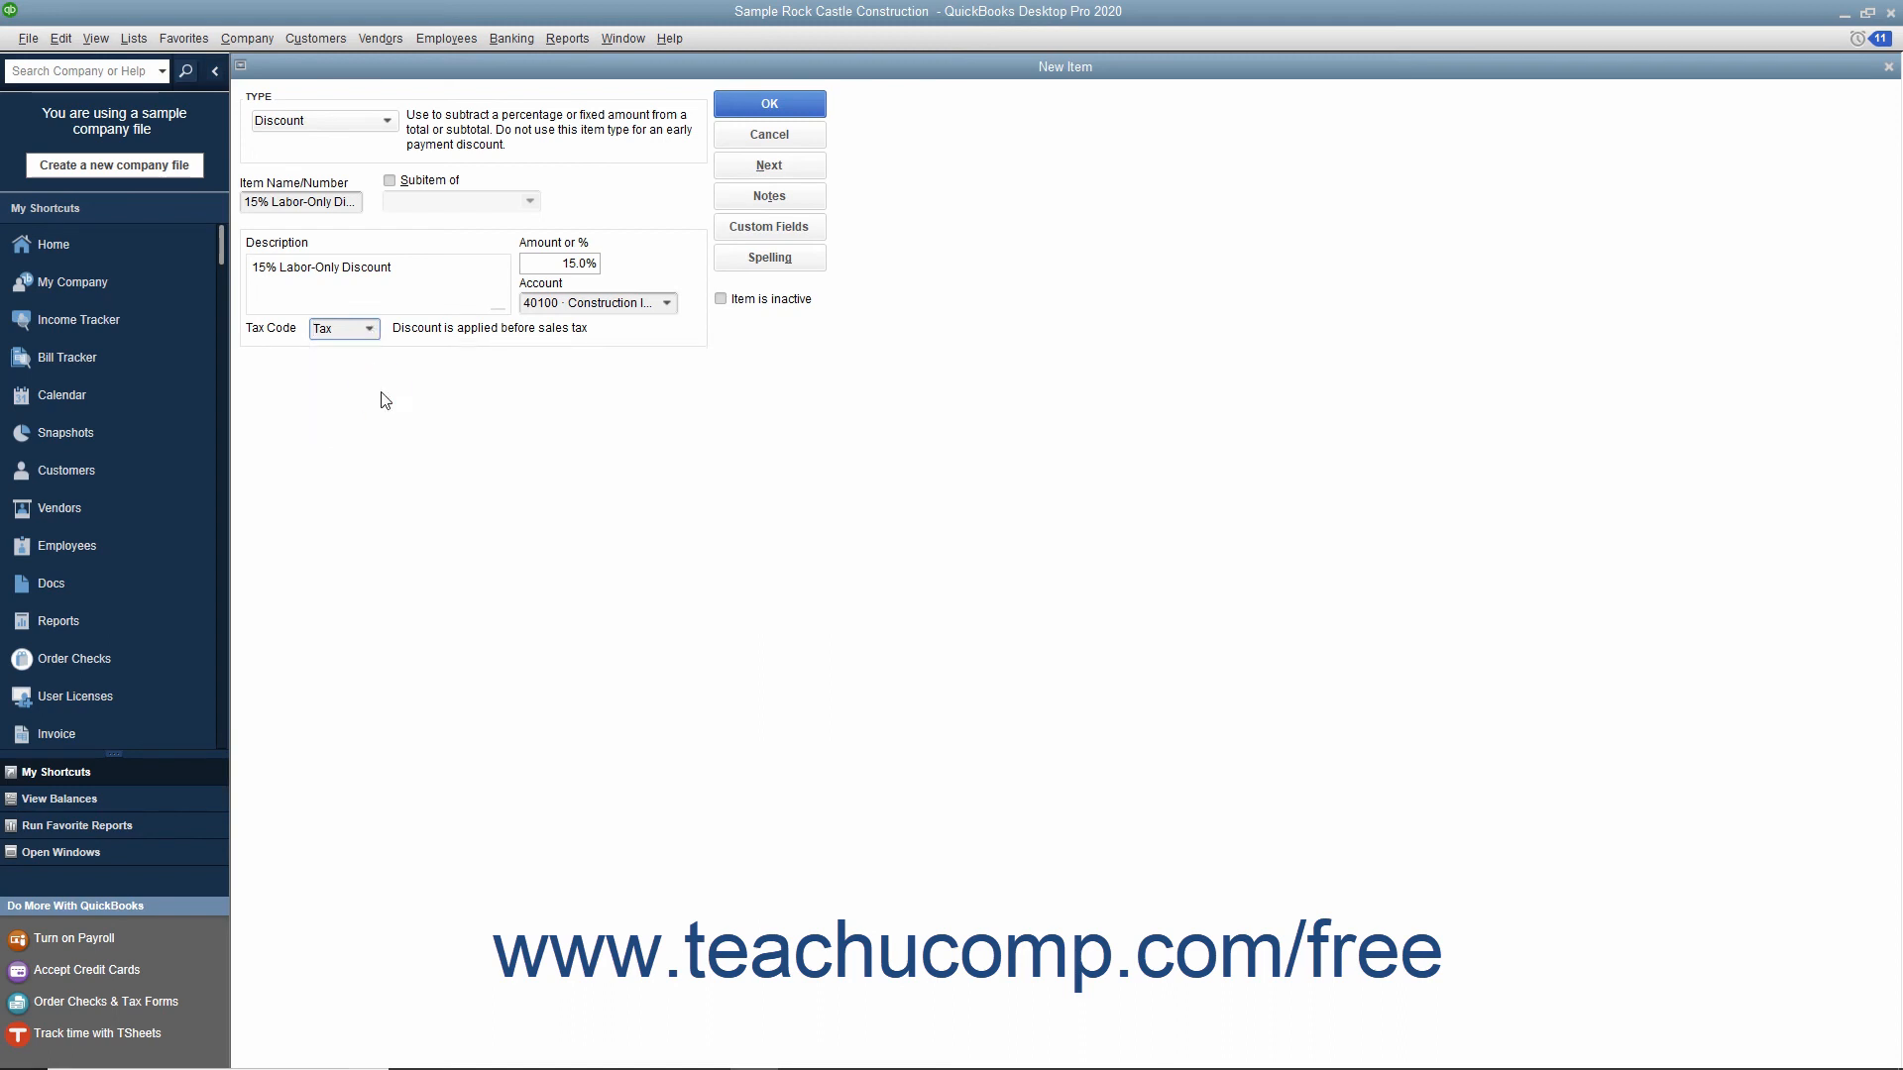
mouse_move(769, 103)
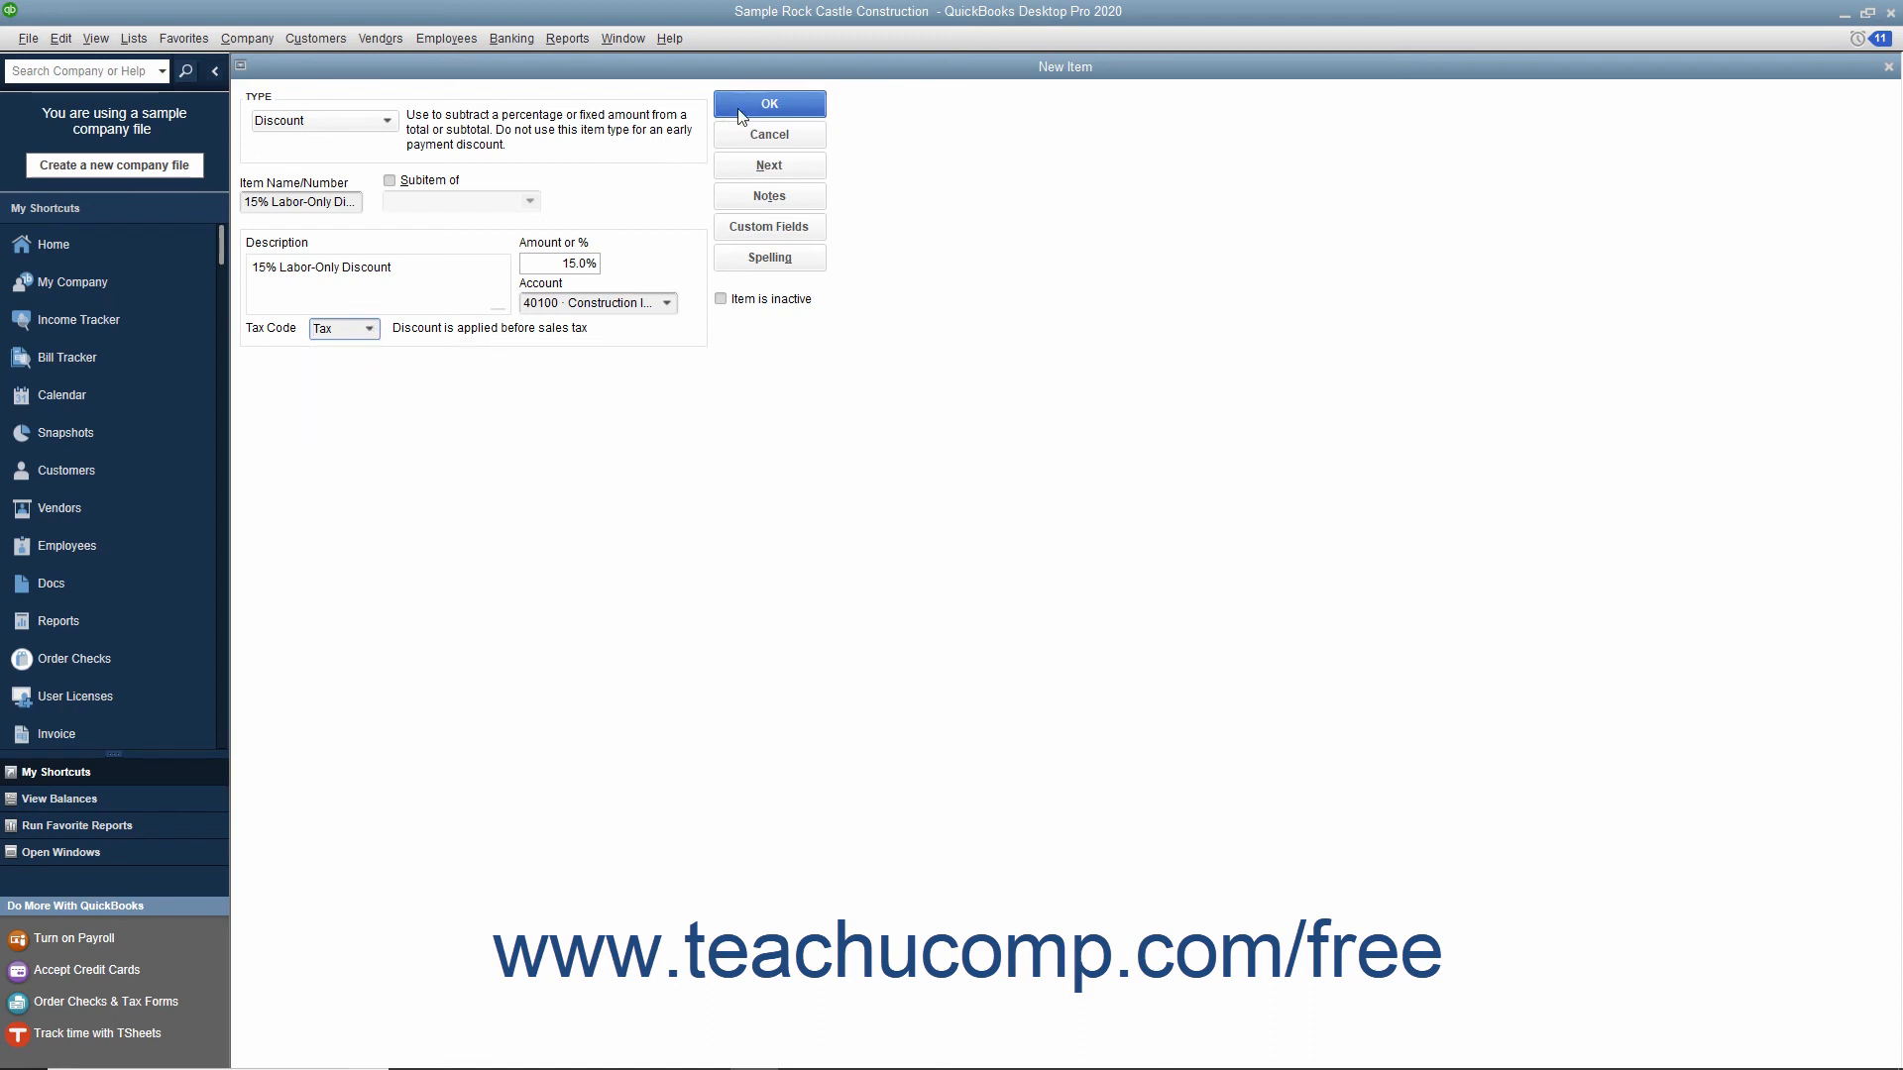
left_click(768, 103)
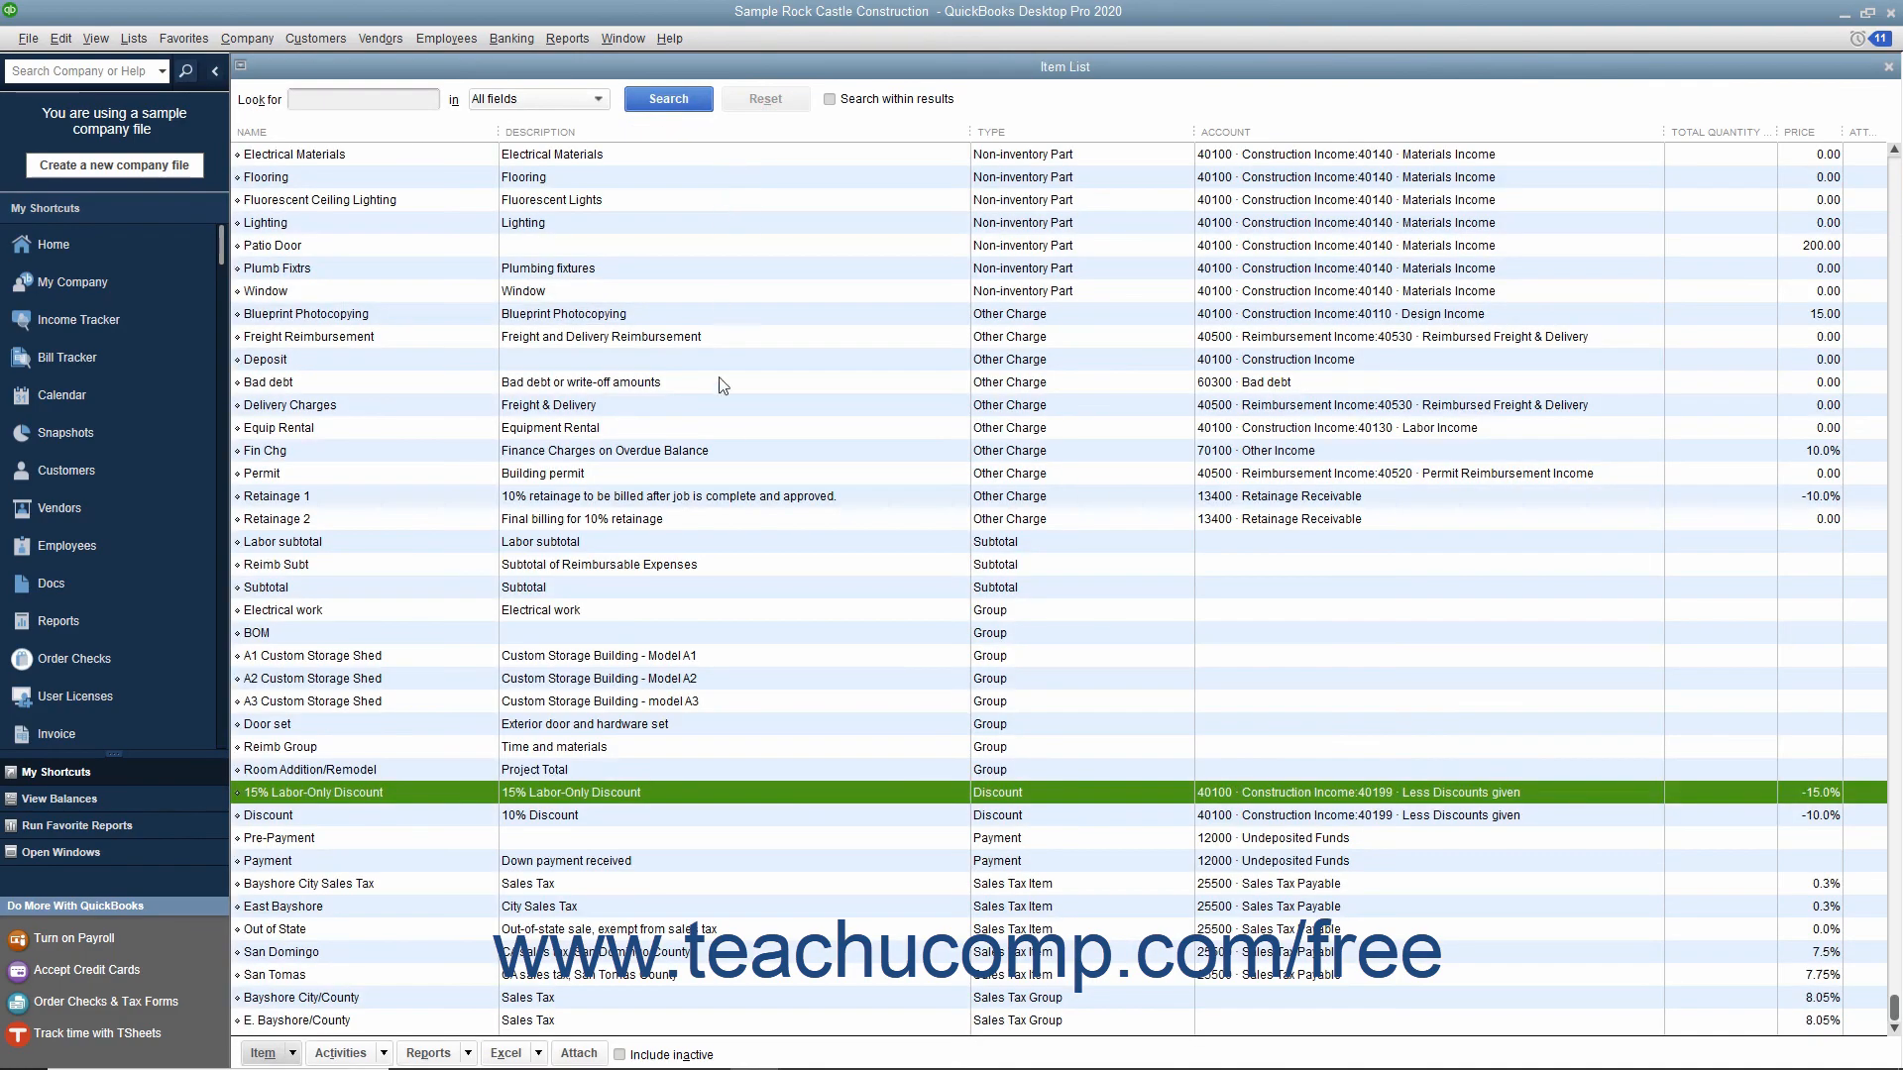